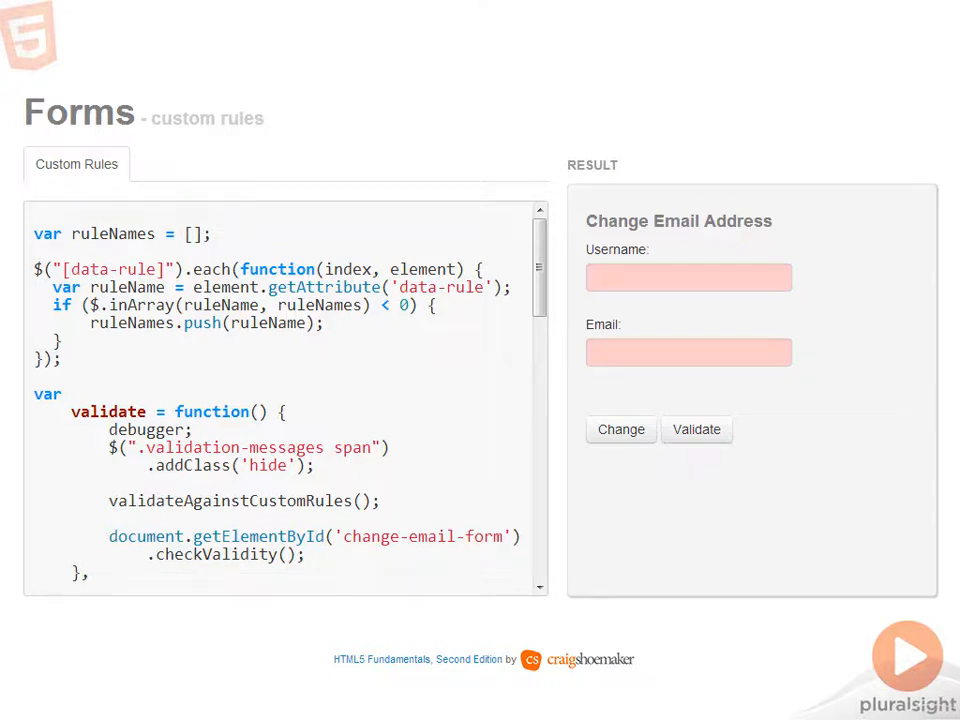
# Enter a username and the AOL-style email 'test@aolc' into the Change Email Address form.
pyautogui.click(688, 276)
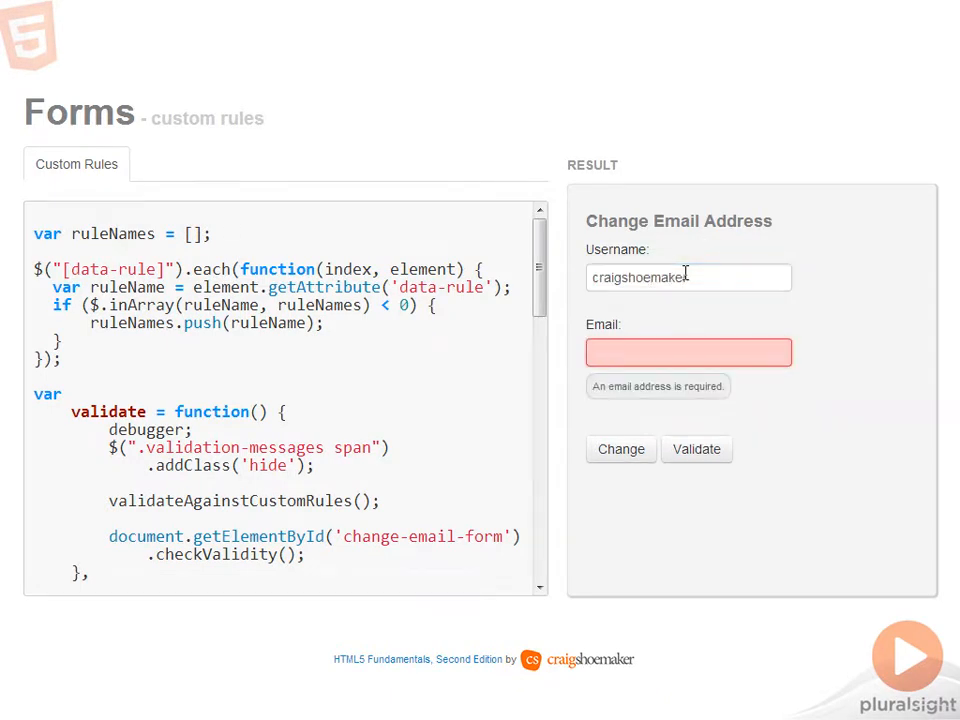
pyautogui.click(688, 352)
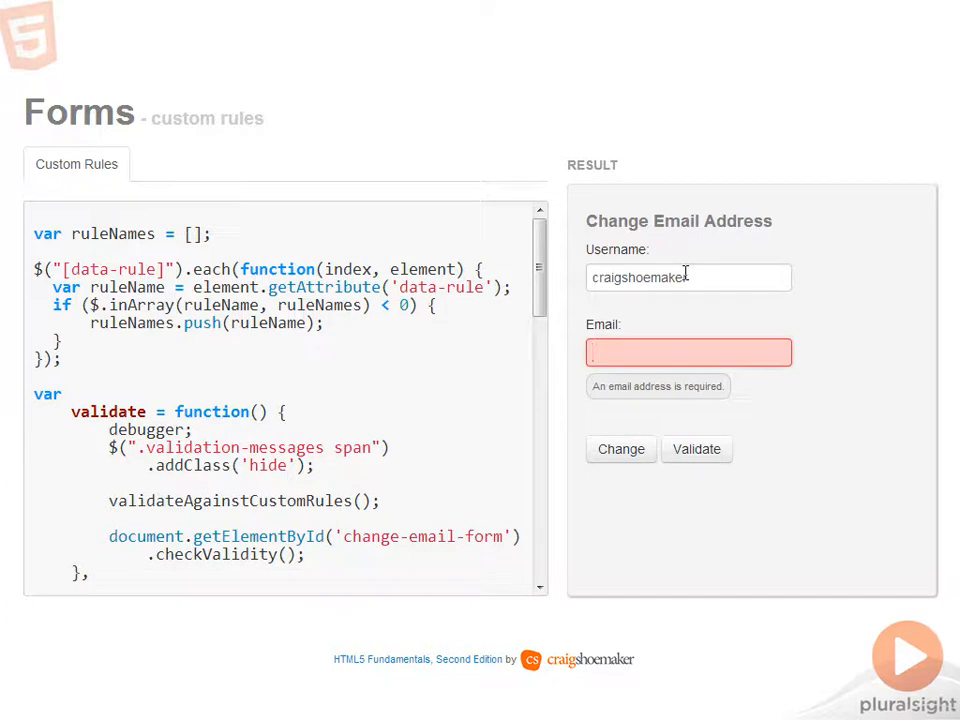
pyautogui.write('test@aolc')
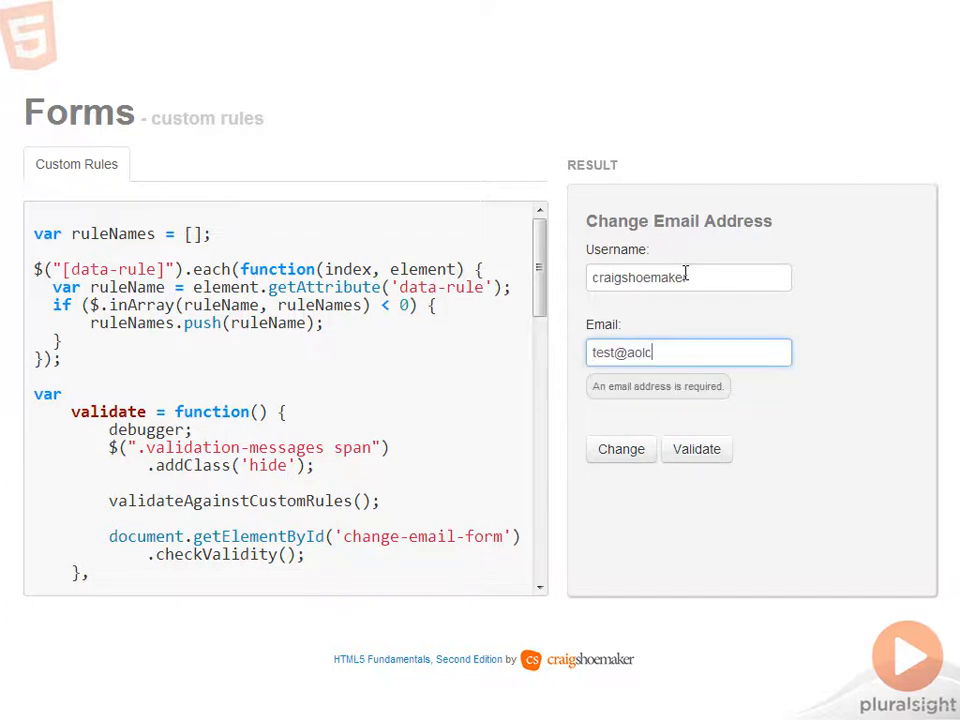
pyautogui.click(620, 448)
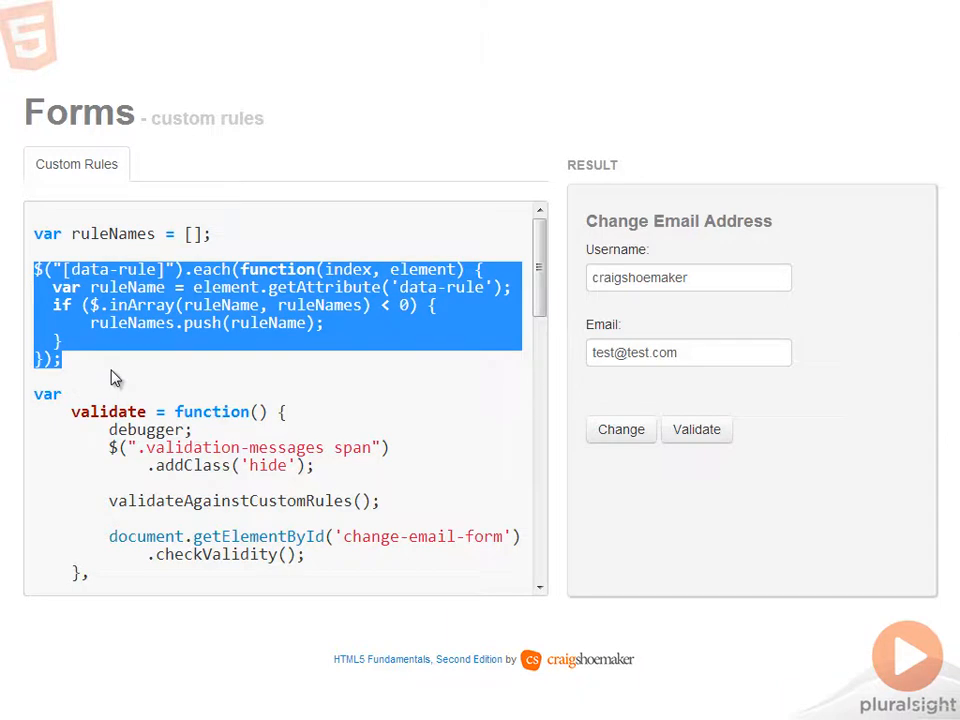
pyautogui.moveTo(72, 368)
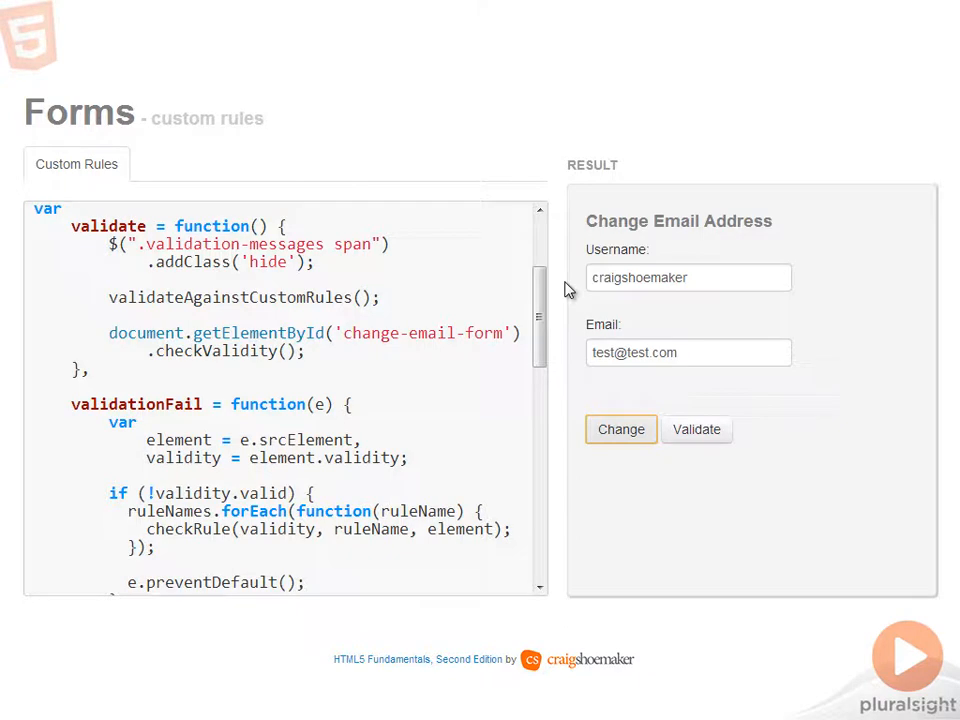
pyautogui.moveTo(404, 304)
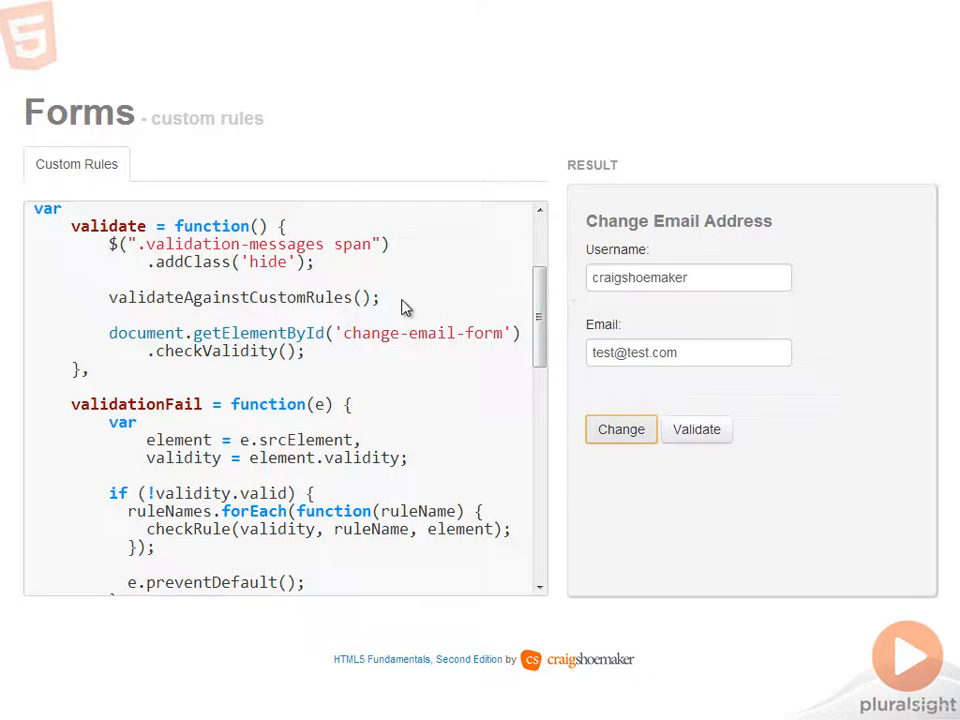
# Highlight the validateAgainstCustomRules and checkValidity calls inside the validate function.
pyautogui.doubleClick(244, 296)
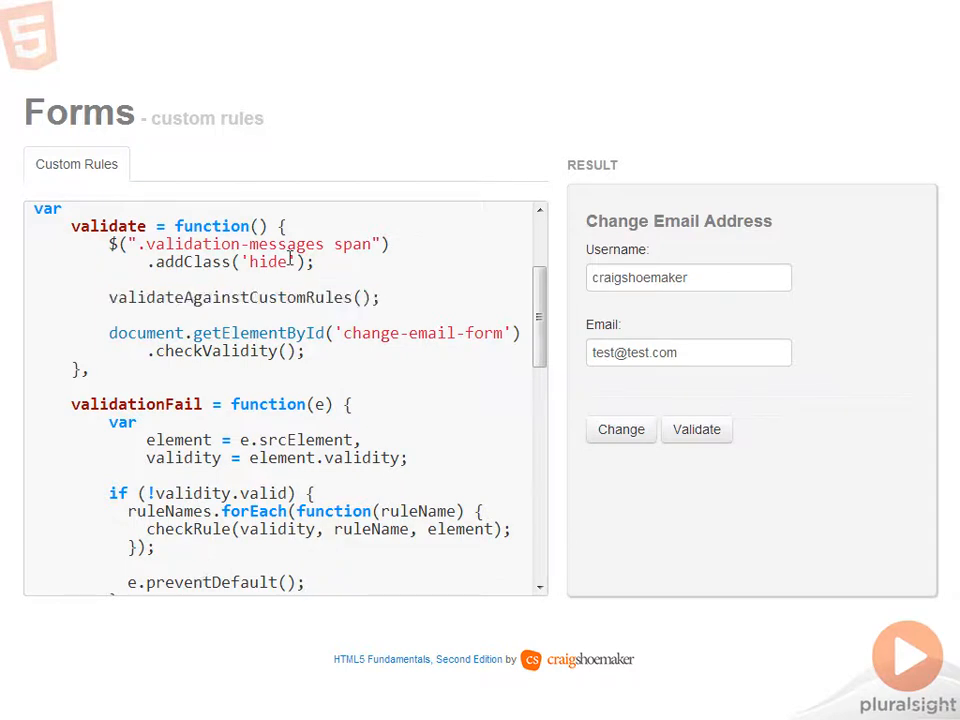
pyautogui.moveTo(110, 244); pyautogui.dragTo(312, 262)
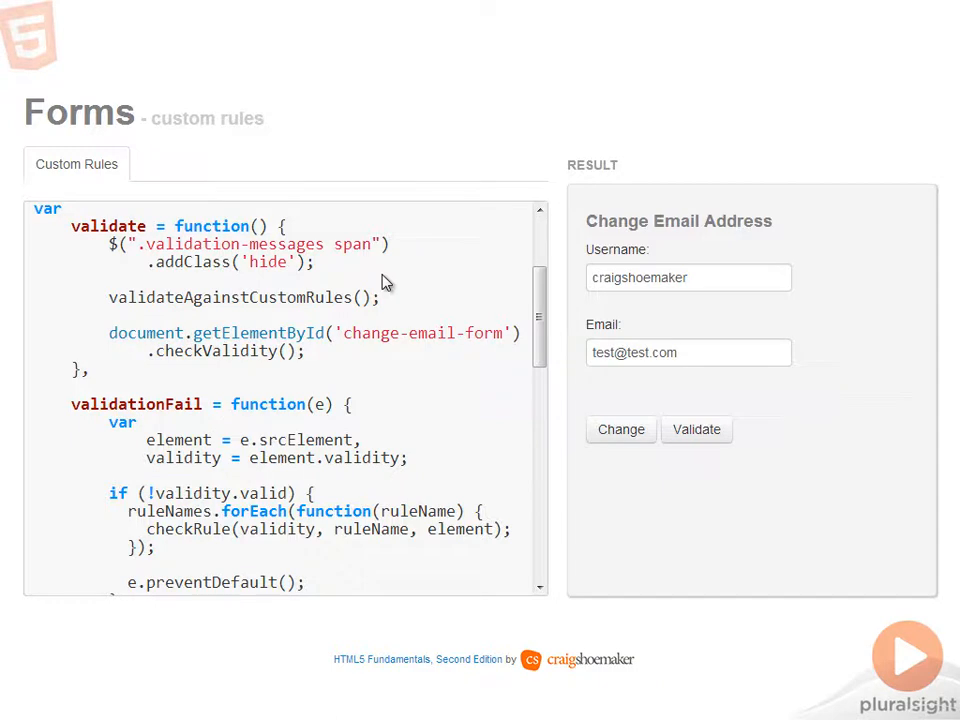
pyautogui.moveTo(404, 310)
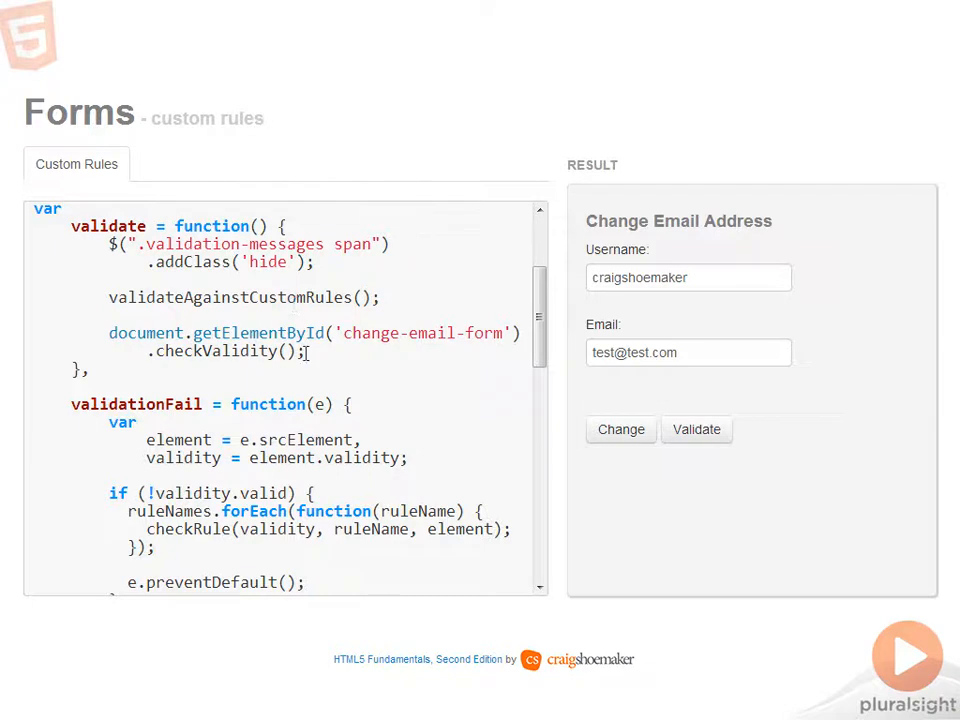
pyautogui.doubleClick(216, 352)
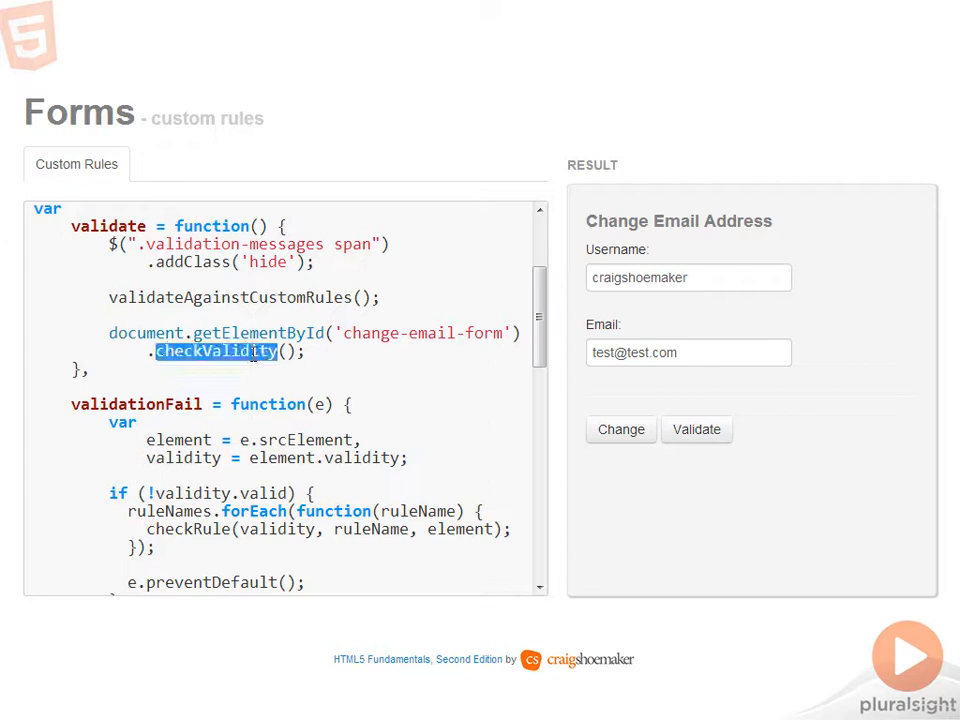
pyautogui.scroll(-3)
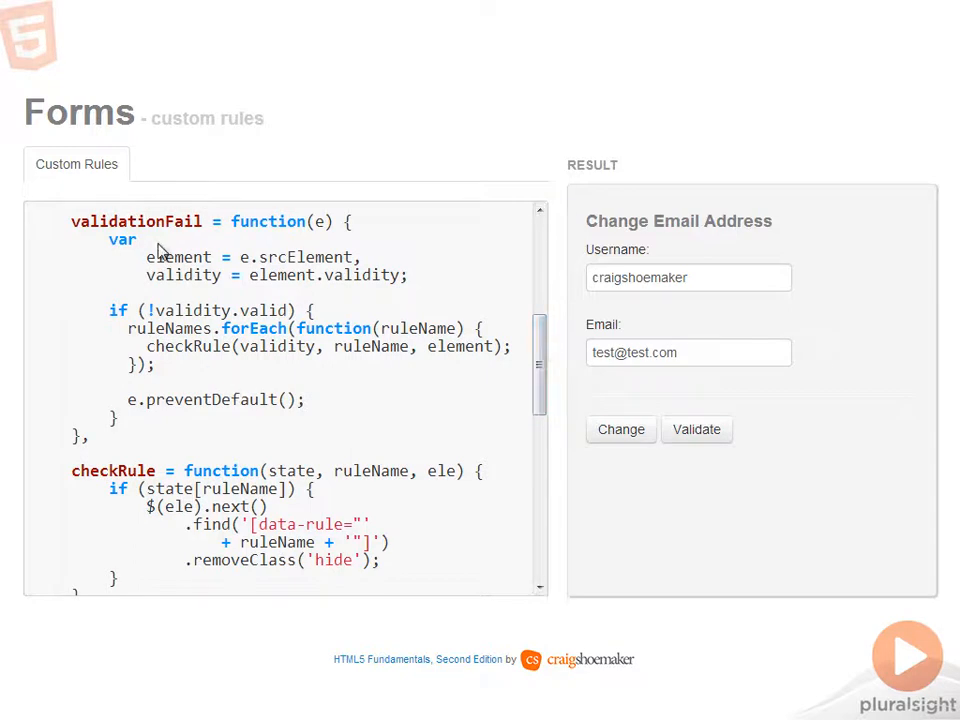
# Highlight the element variable and ruleName parameter in validationFail, then move on to checkRule.
pyautogui.doubleClick(136, 220)
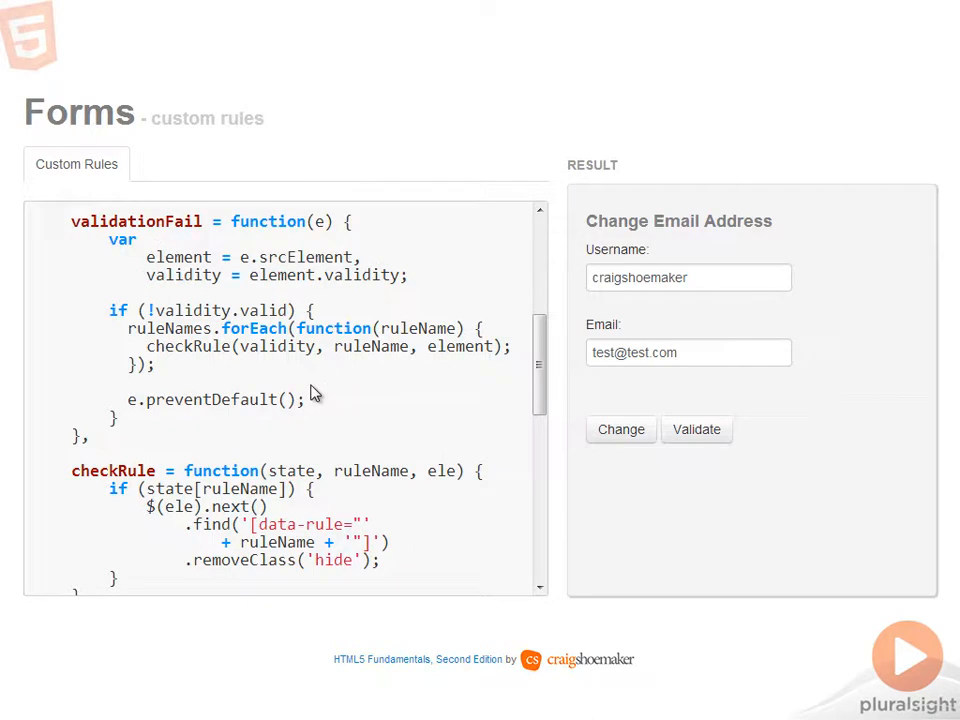
pyautogui.doubleClick(418, 328)
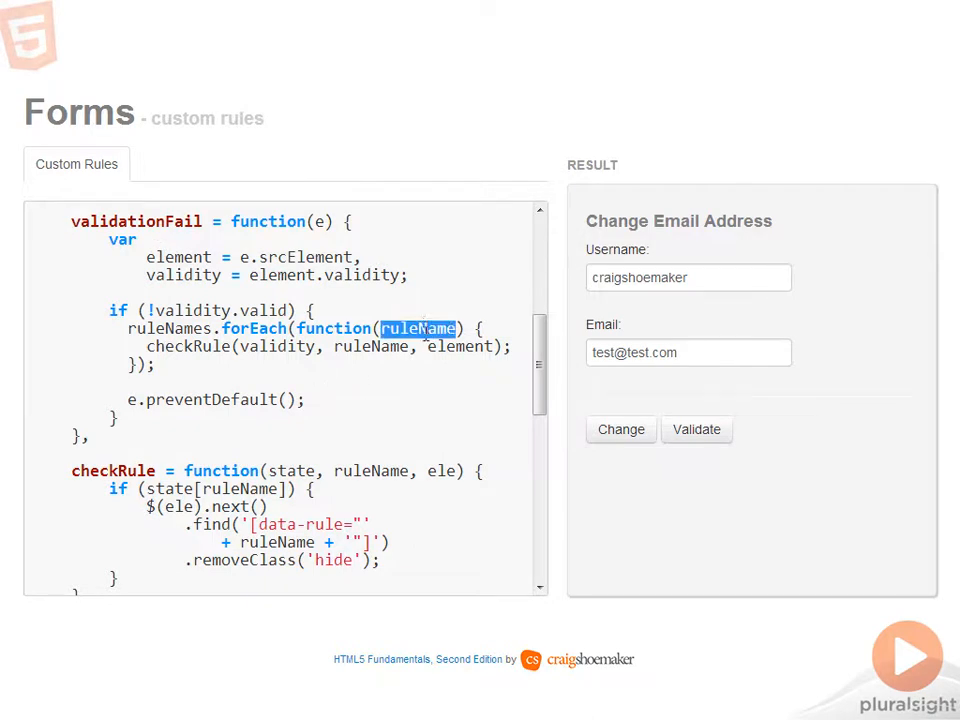
pyautogui.click(424, 384)
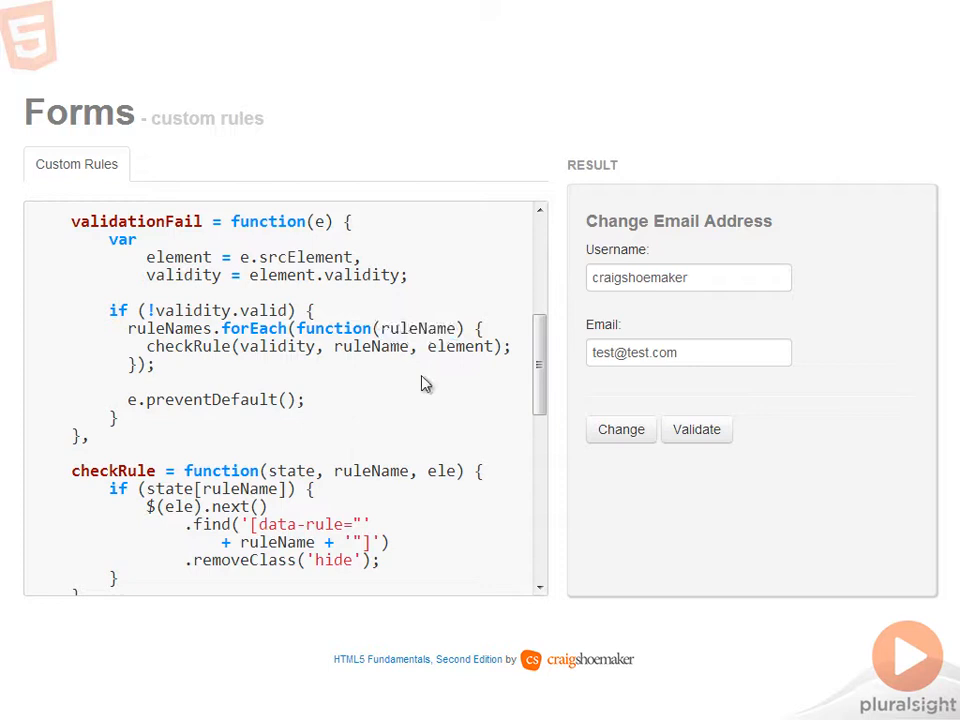
pyautogui.scroll(-3)
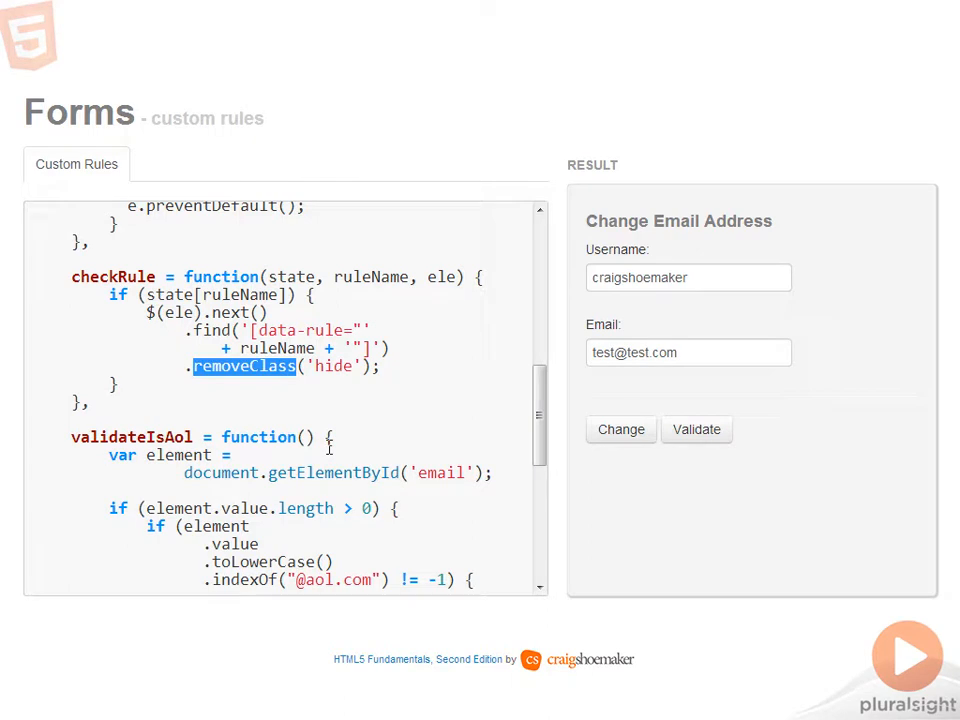
pyautogui.moveTo(336, 456)
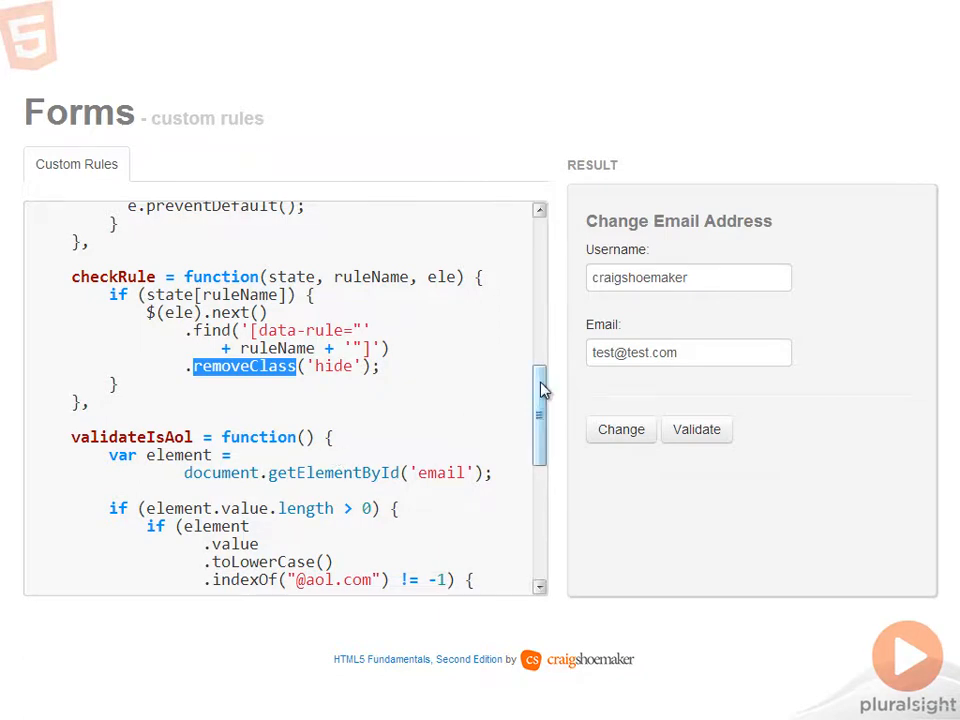
pyautogui.scroll(-3)
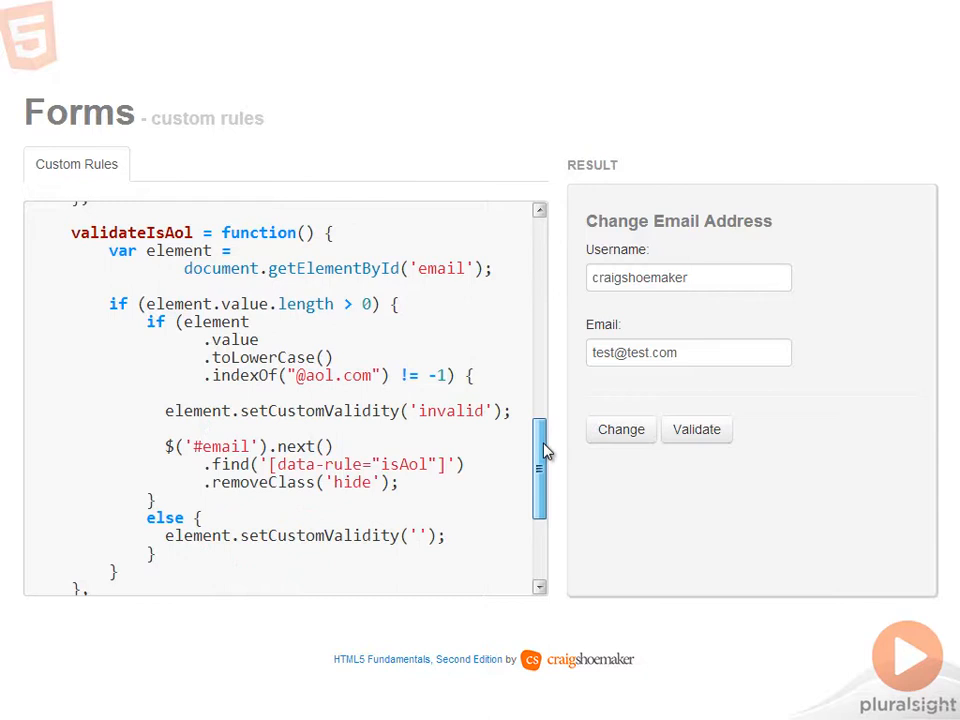
pyautogui.scroll(-3)
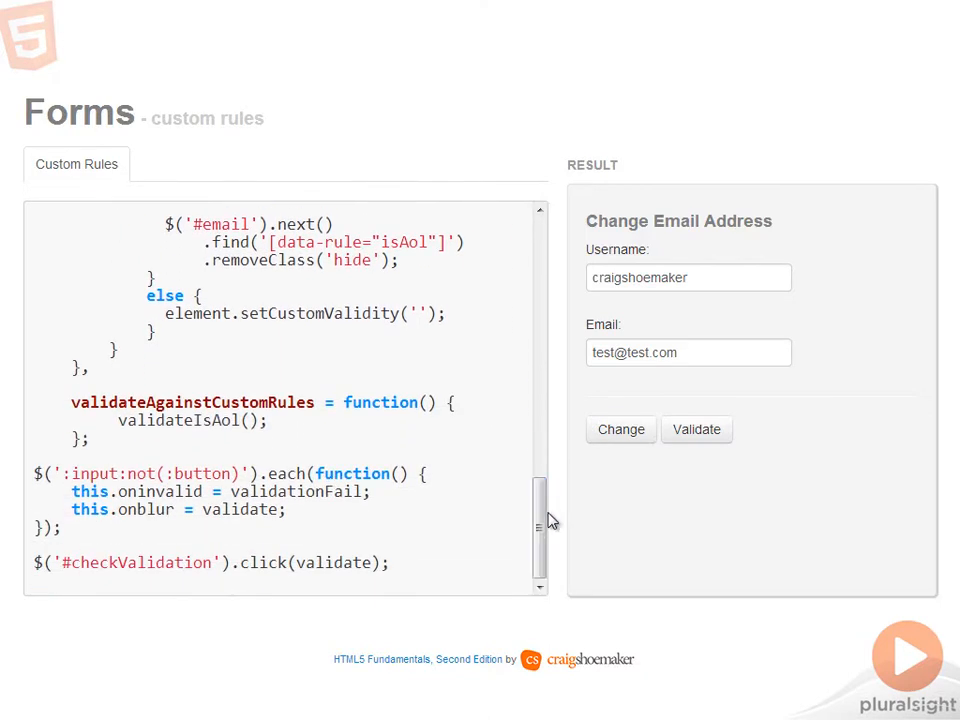
pyautogui.doubleClick(192, 402)
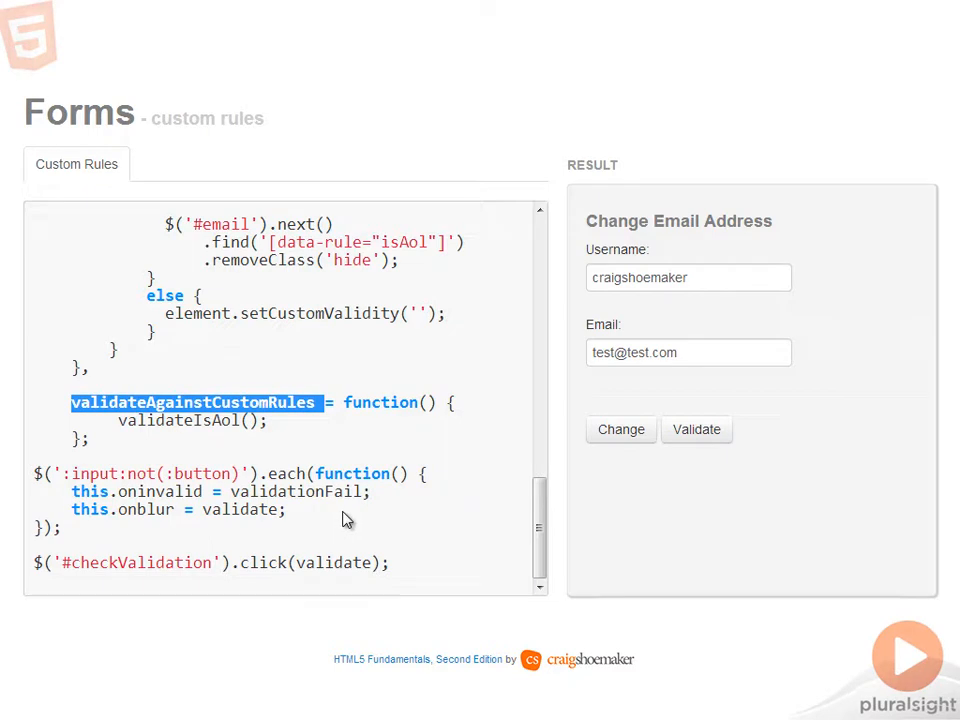
pyautogui.moveTo(284, 428)
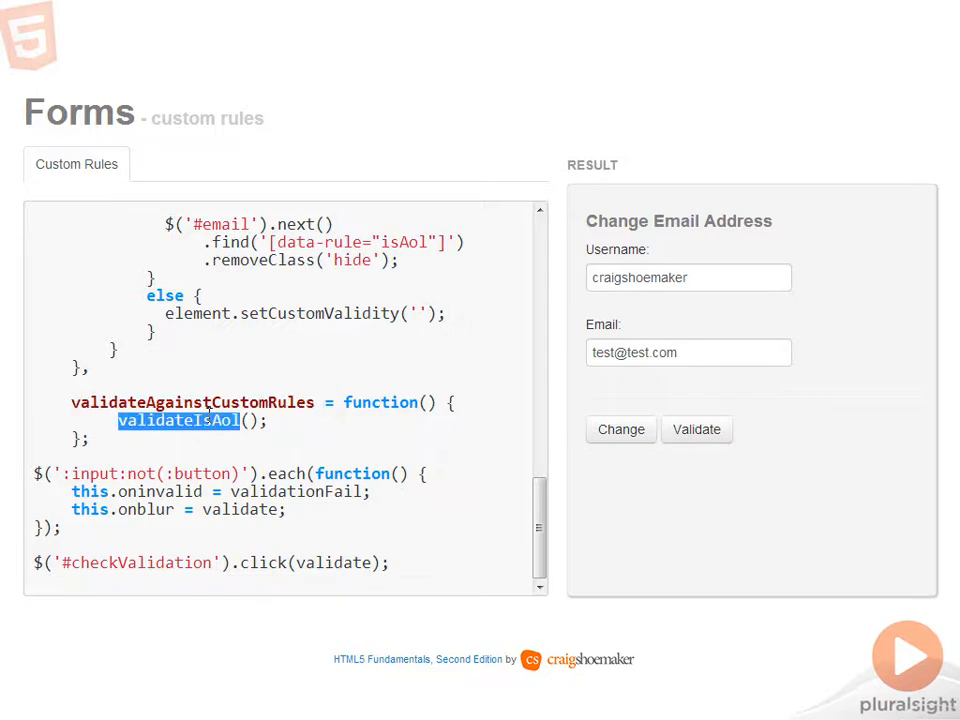
pyautogui.moveTo(292, 434)
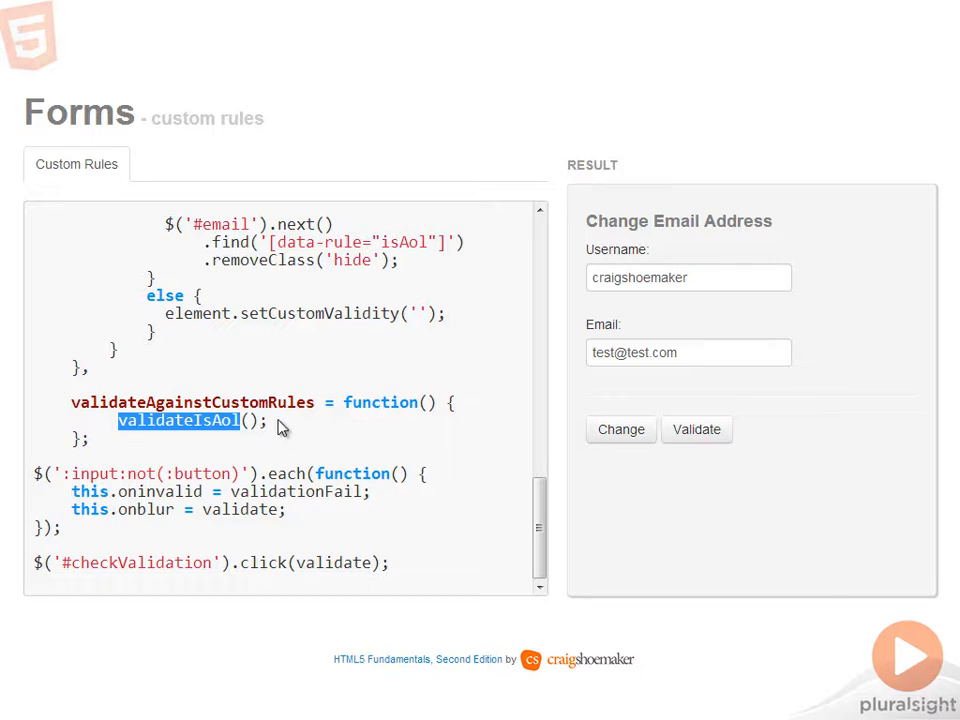
# Highlight validateIsAol's email element variable and its value length check.
pyautogui.scroll(-3)
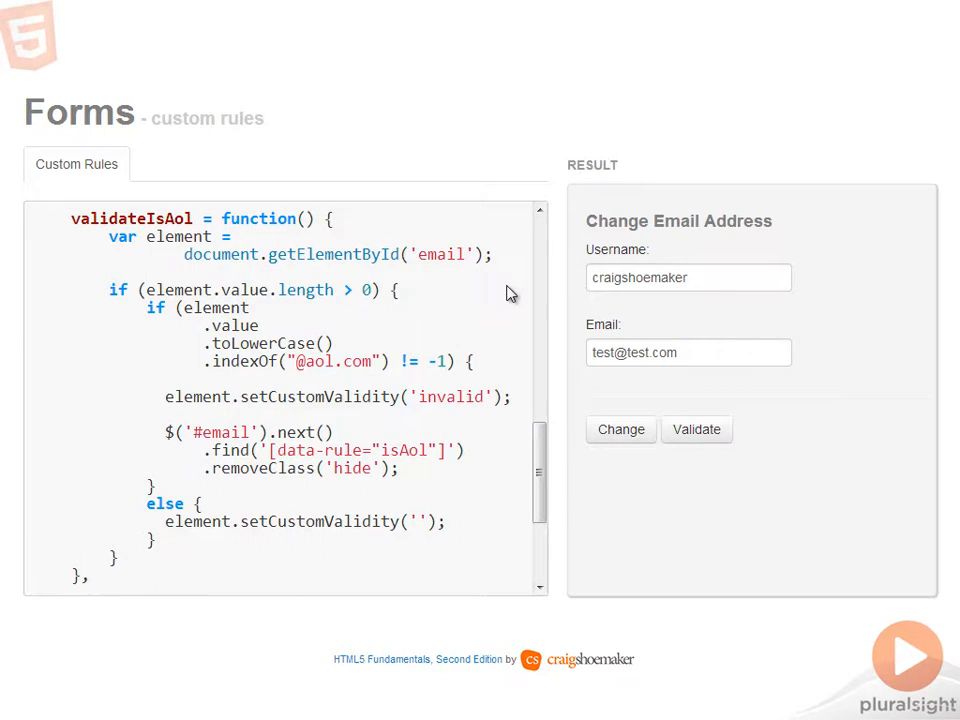
pyautogui.doubleClick(172, 236)
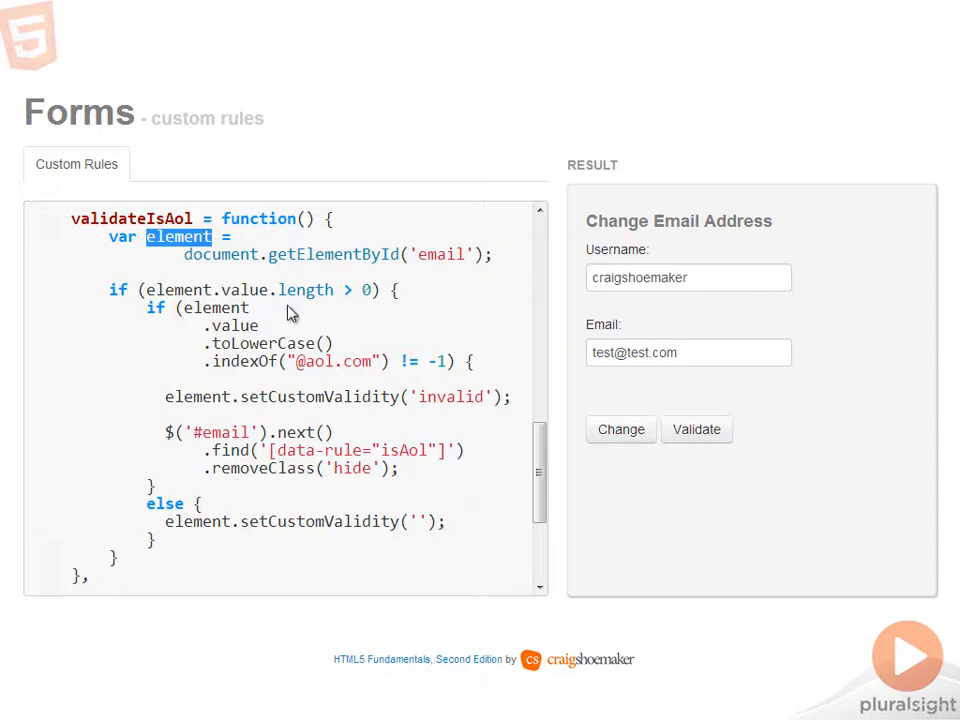
pyautogui.doubleClick(306, 290)
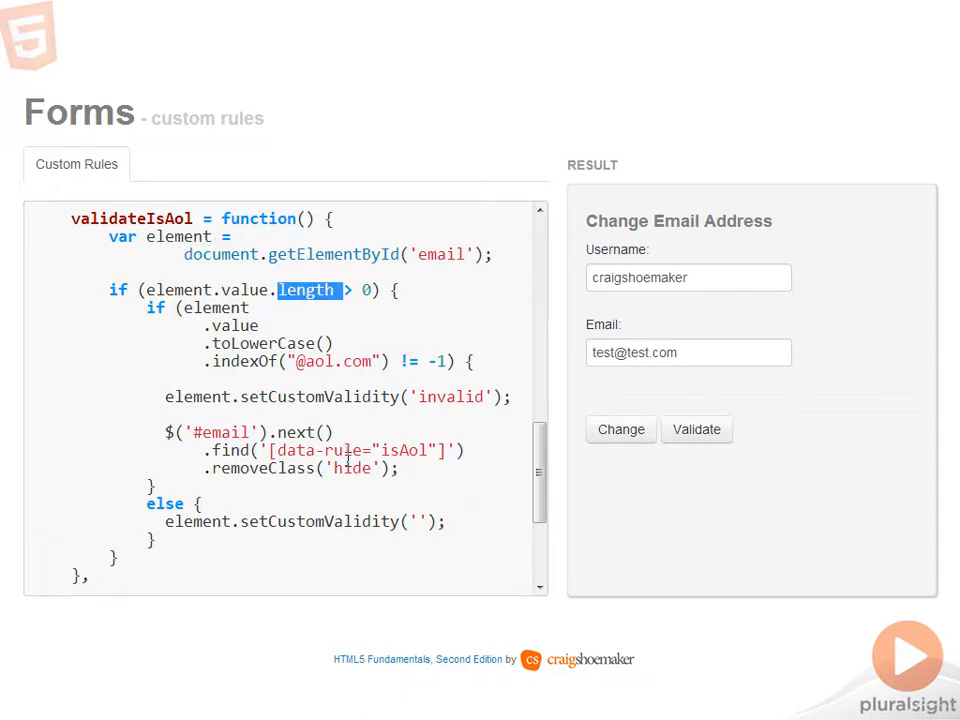
pyautogui.doubleClick(234, 324)
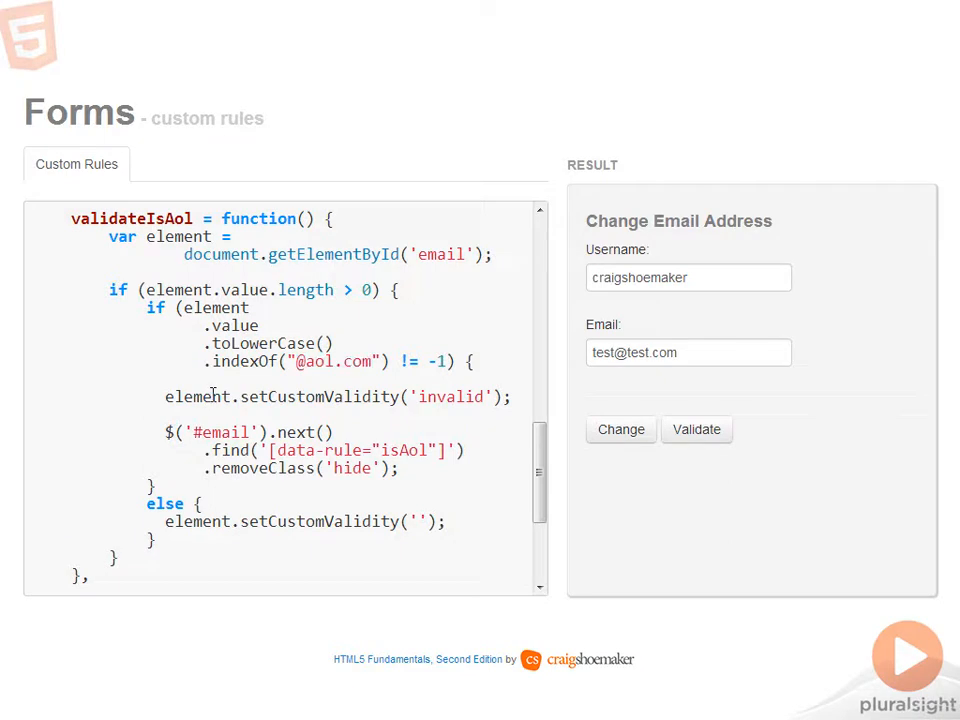
pyautogui.doubleClick(318, 396)
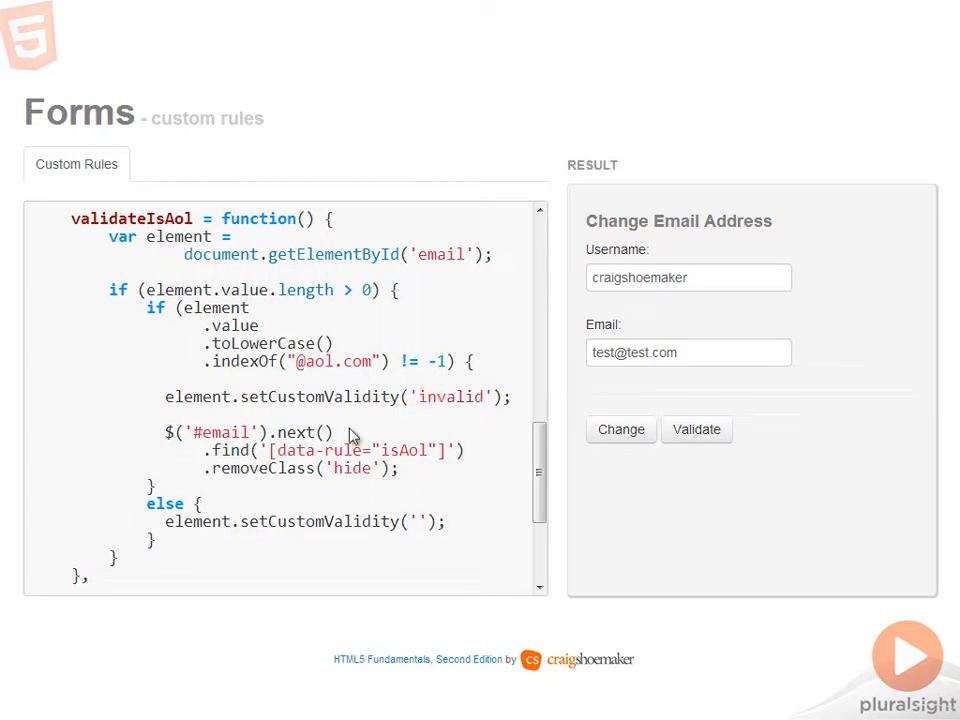
pyautogui.moveTo(372, 476)
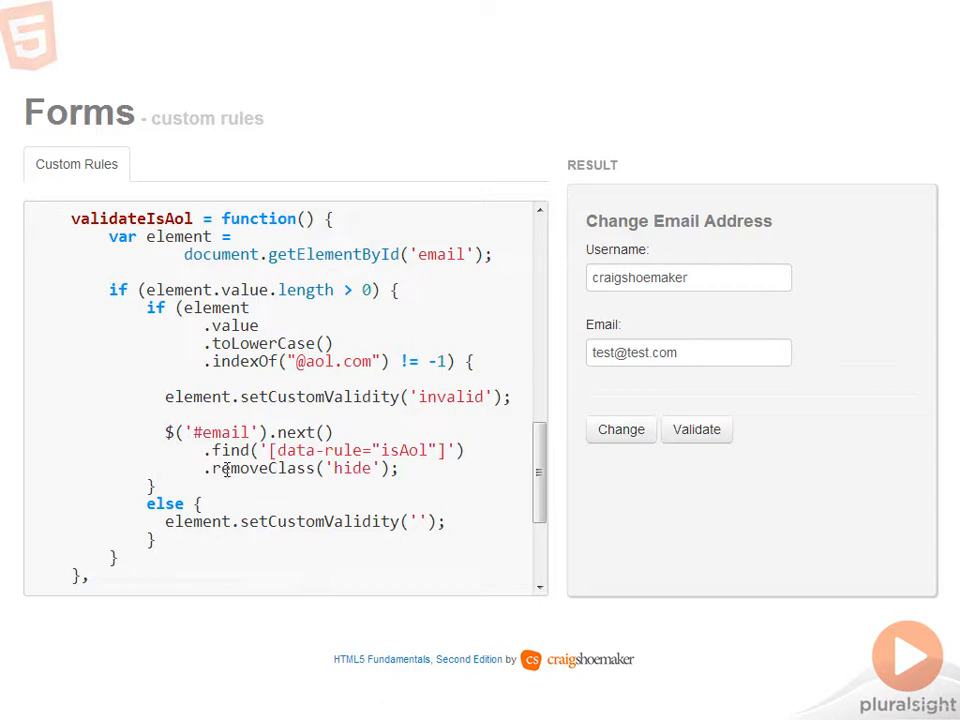
pyautogui.doubleClick(264, 468)
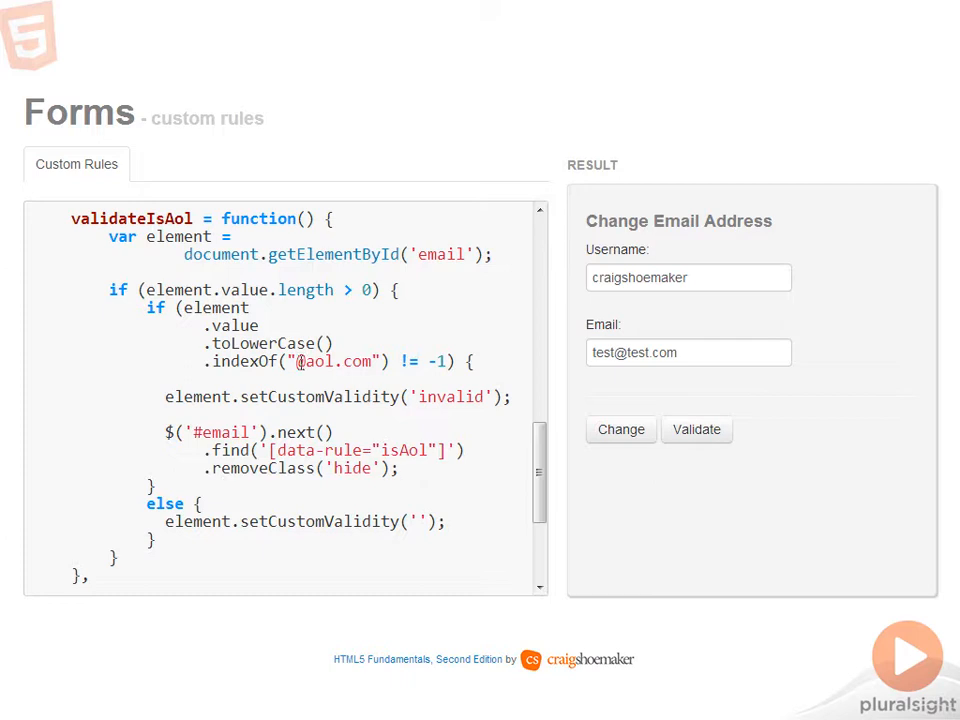
pyautogui.doubleClick(332, 360)
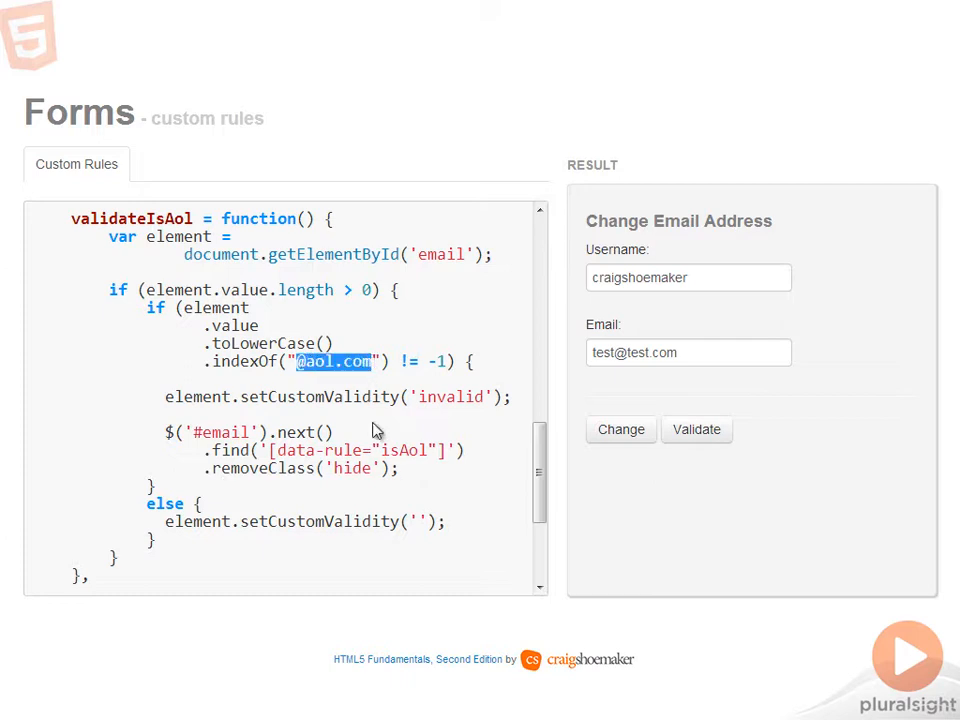
pyautogui.doubleClick(318, 520)
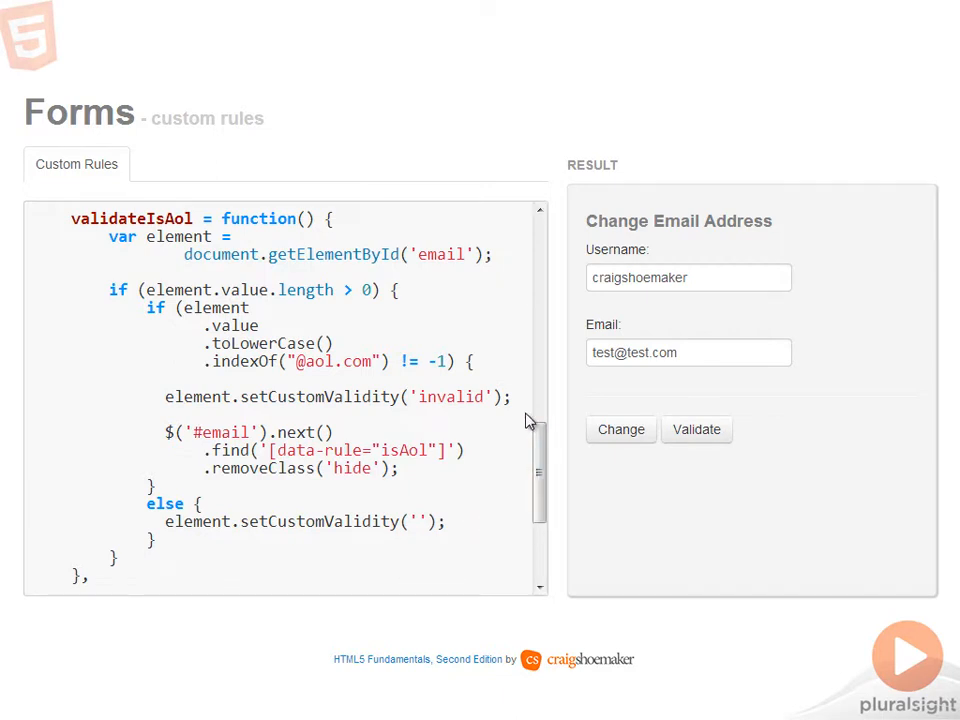
pyautogui.tripleClick(340, 396)
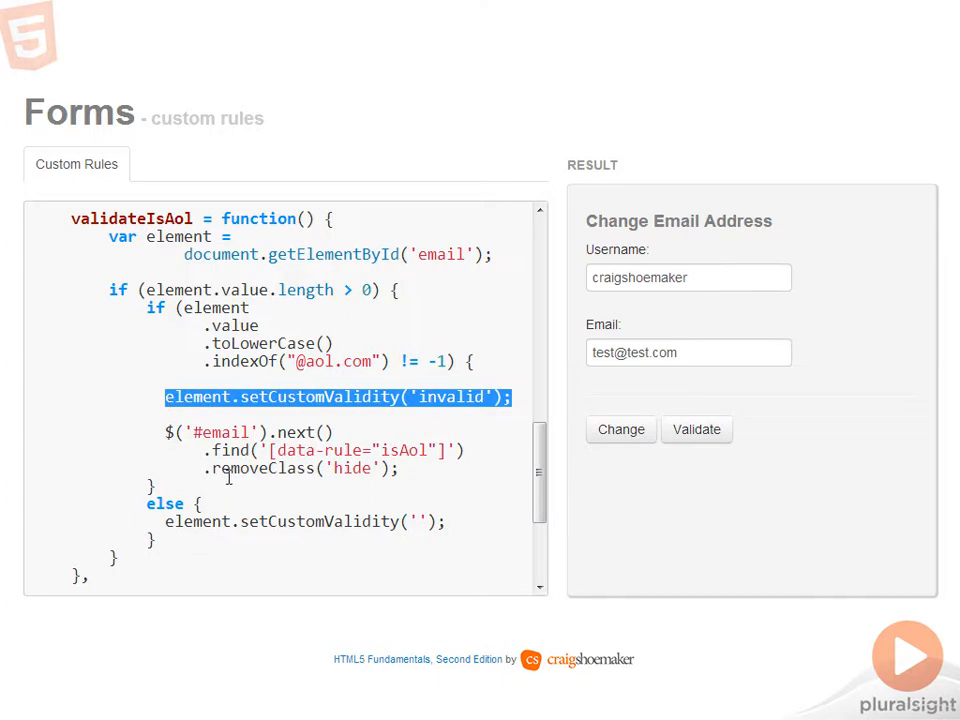
pyautogui.moveTo(460, 476)
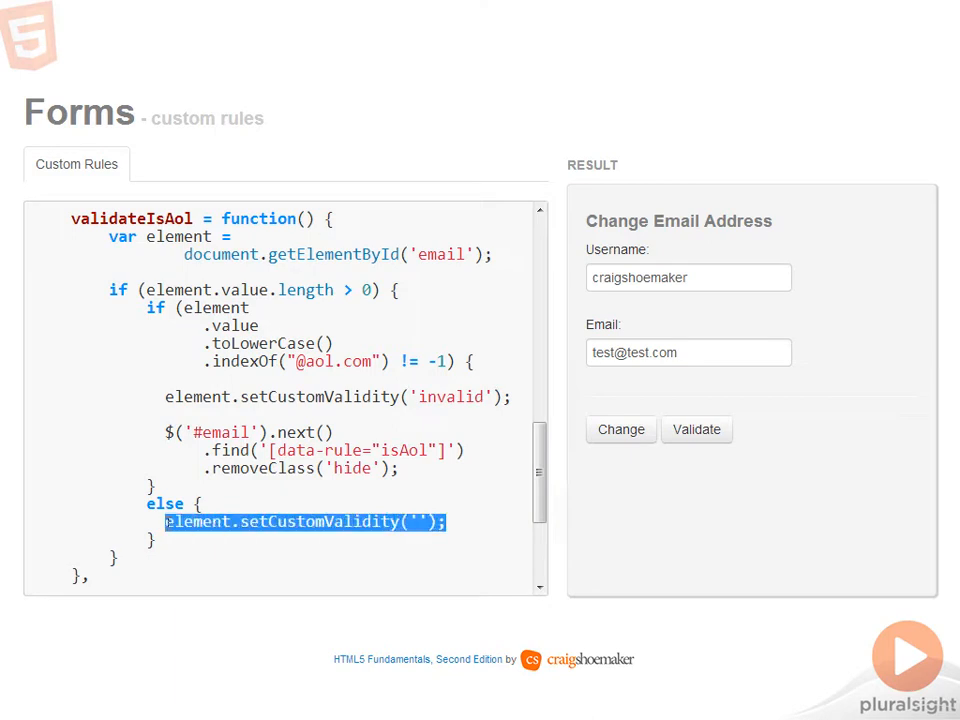
pyautogui.moveTo(402, 576)
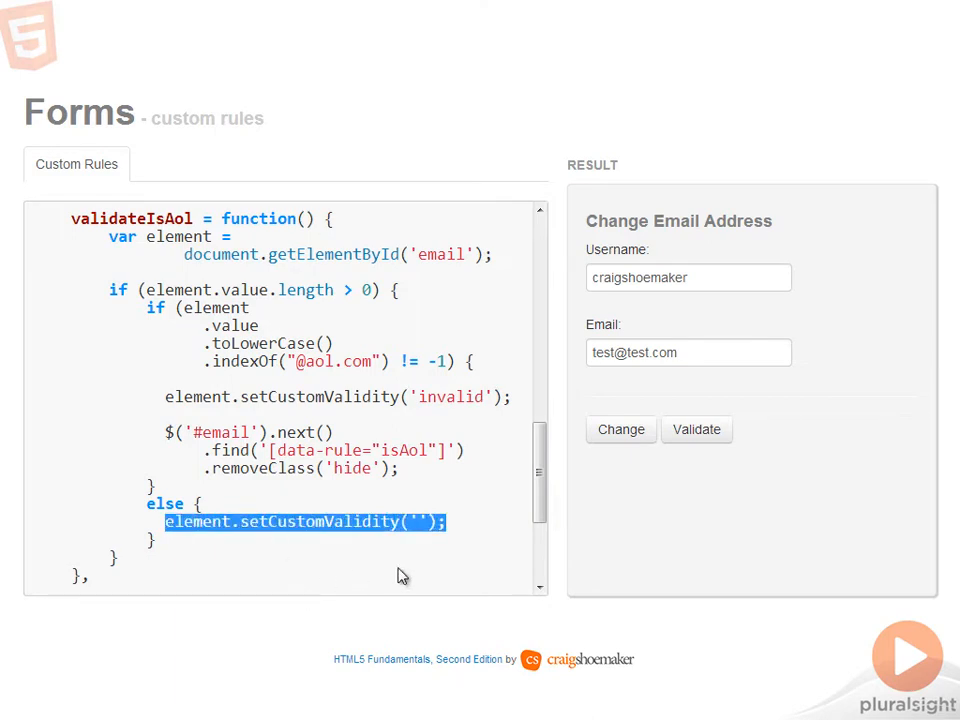
pyautogui.scroll(-3)
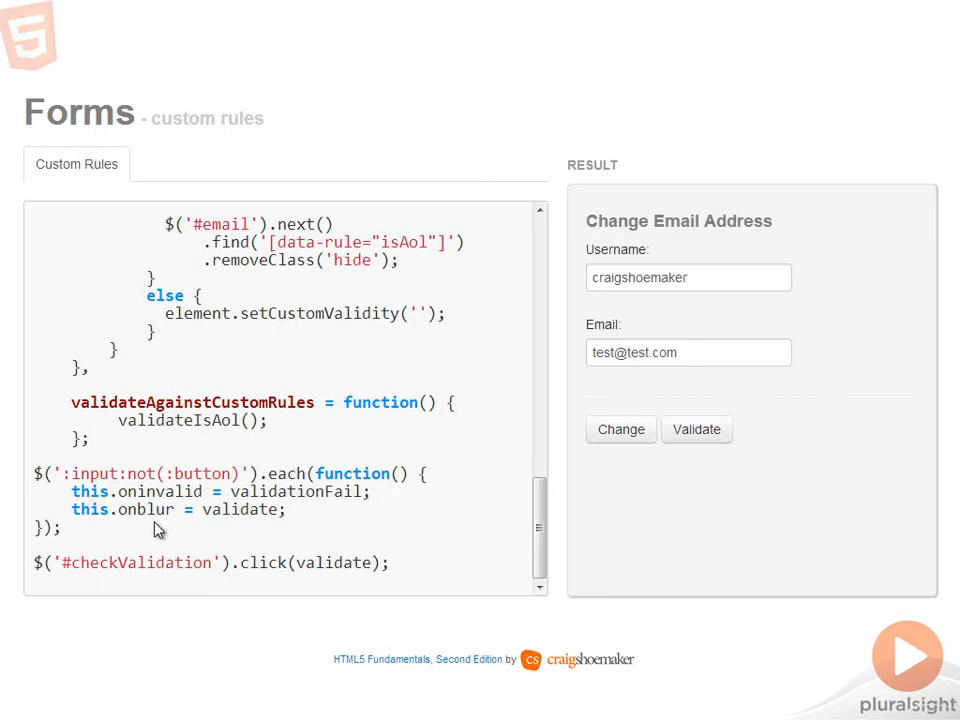
pyautogui.moveTo(220, 590)
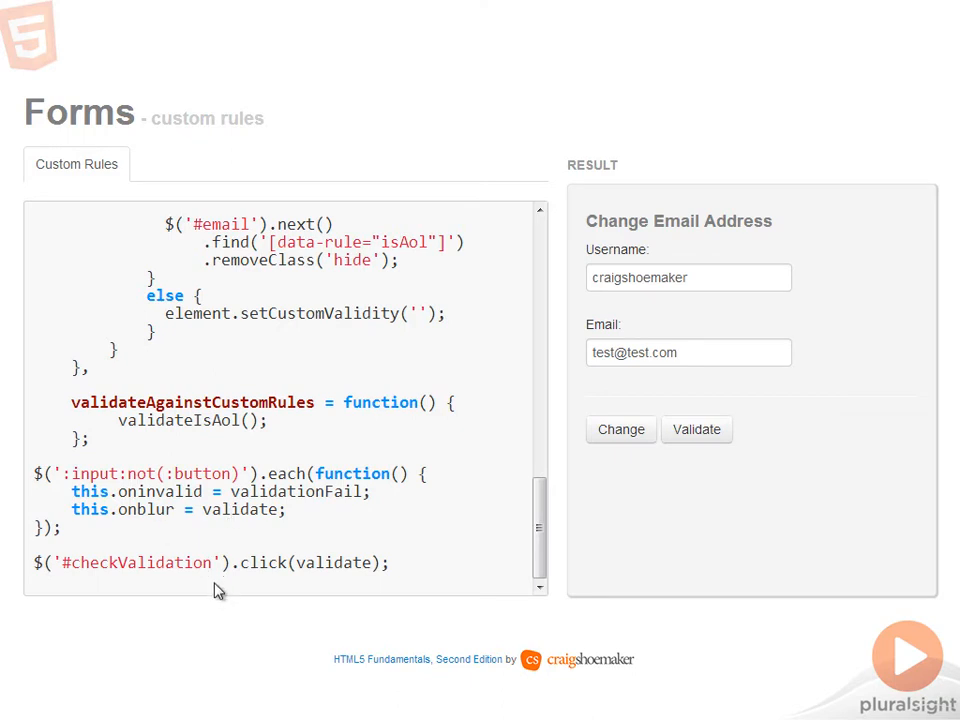
pyautogui.moveTo(362, 556)
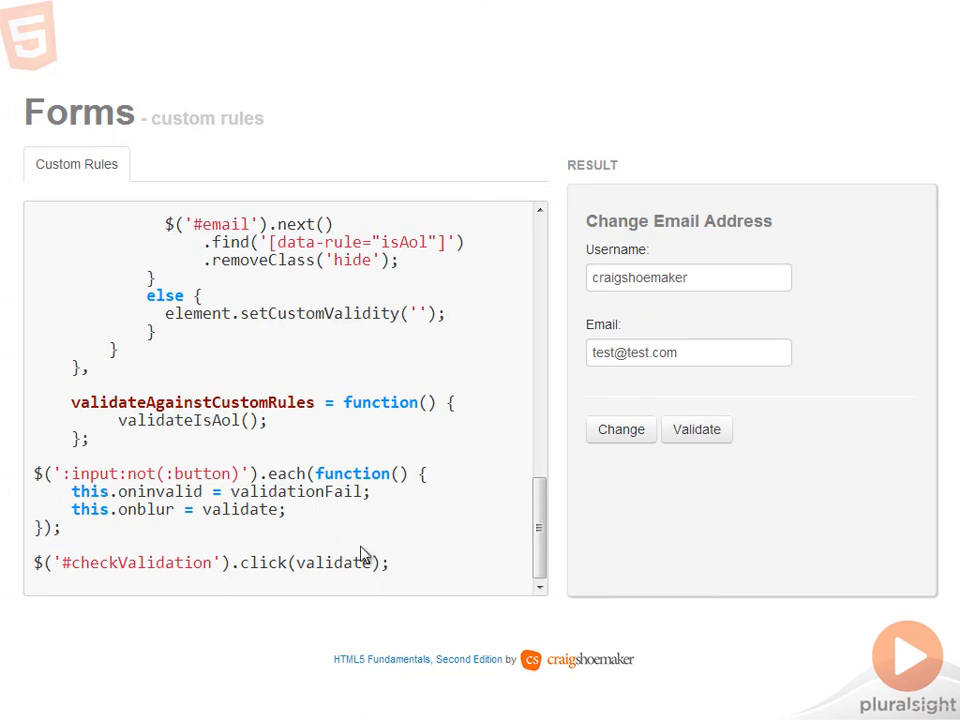
# Highlight 'validate' as the handler run by the checkValidation button's click.
pyautogui.doubleClick(332, 562)
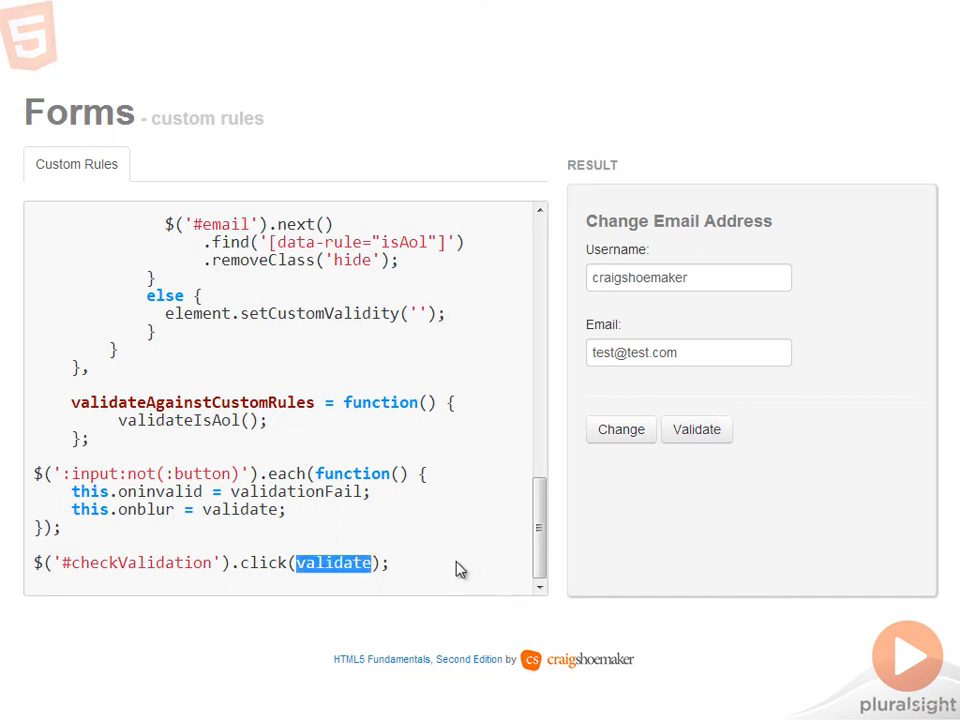